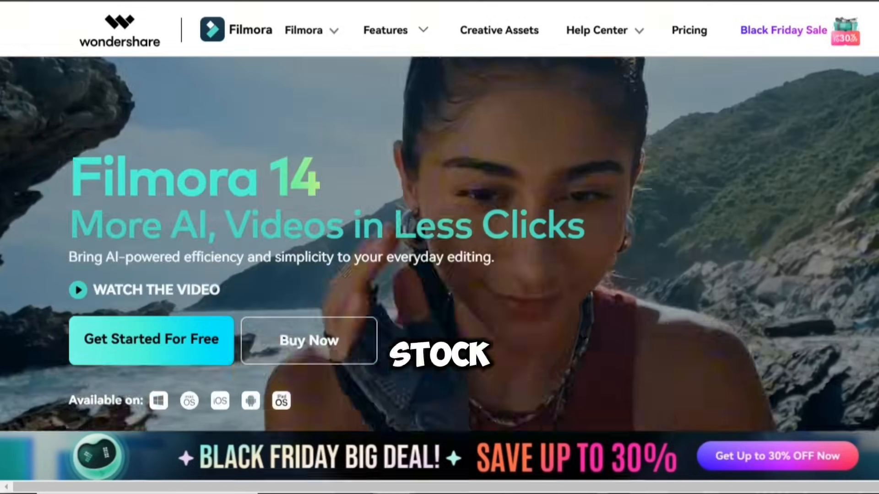
Step: Import the WhatsApp basketball videos from Downloads onto the timeline
scroll(down, 3)
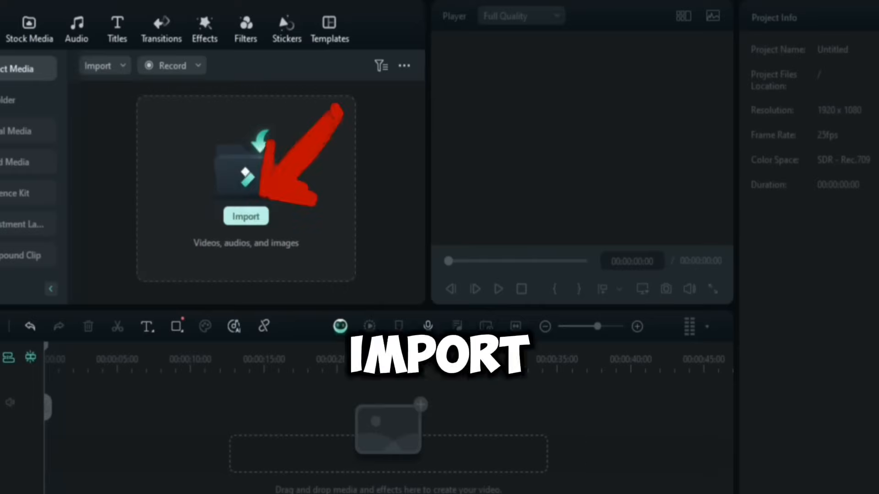
click(245, 215)
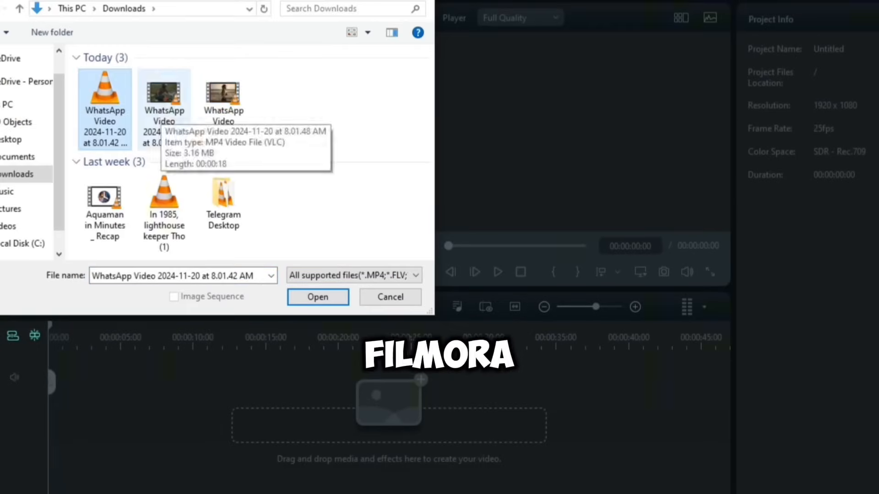
click(317, 297)
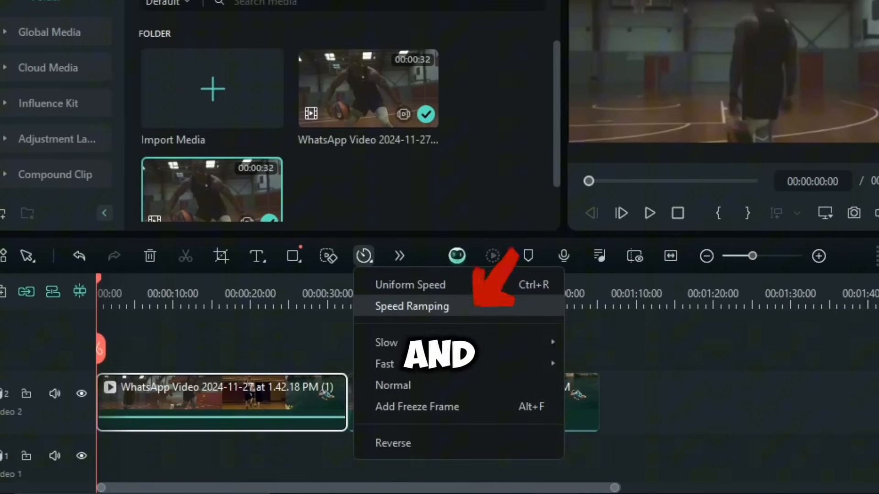
Step: Apply a customized speed ramp to the first clip, raising a curve point for a sharp burst
click(412, 306)
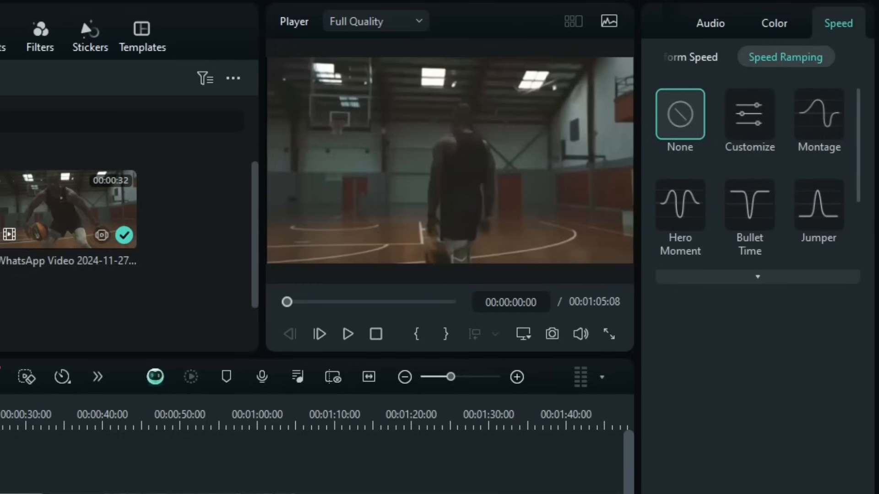
click(749, 114)
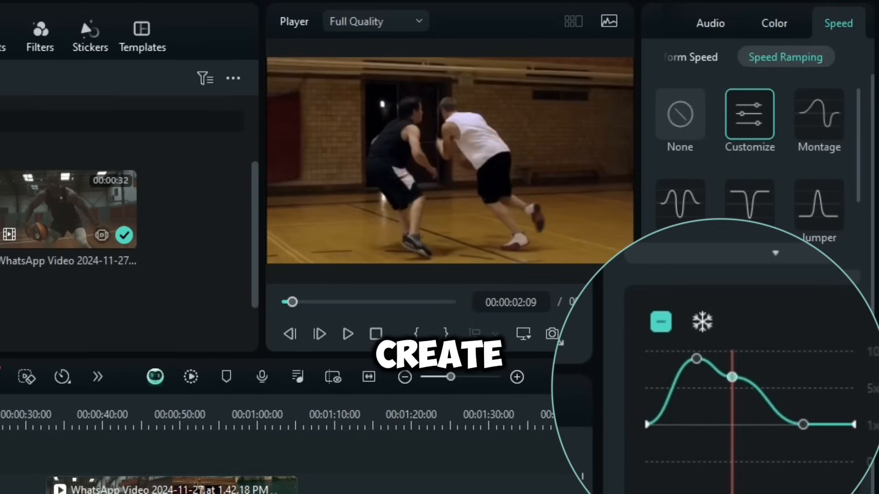
click(347, 334)
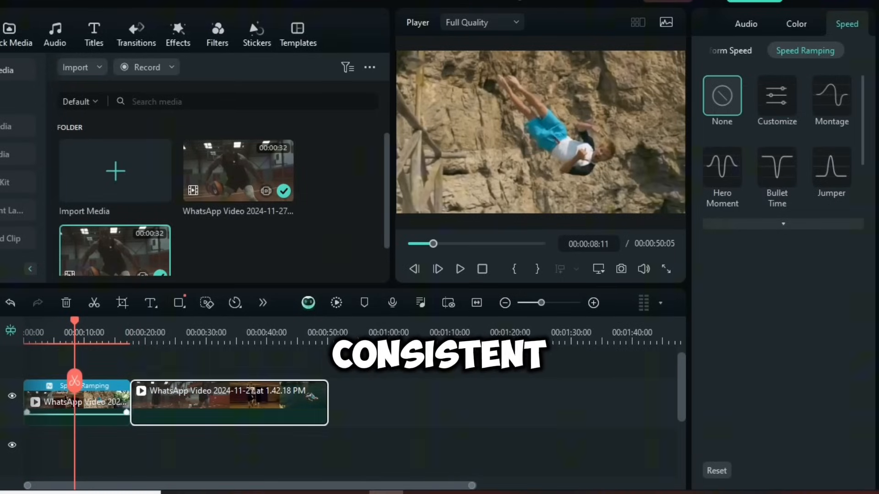
Step: Select the second clip and shape a customized multi-peak pulsing speed ramp curve
click(459, 270)
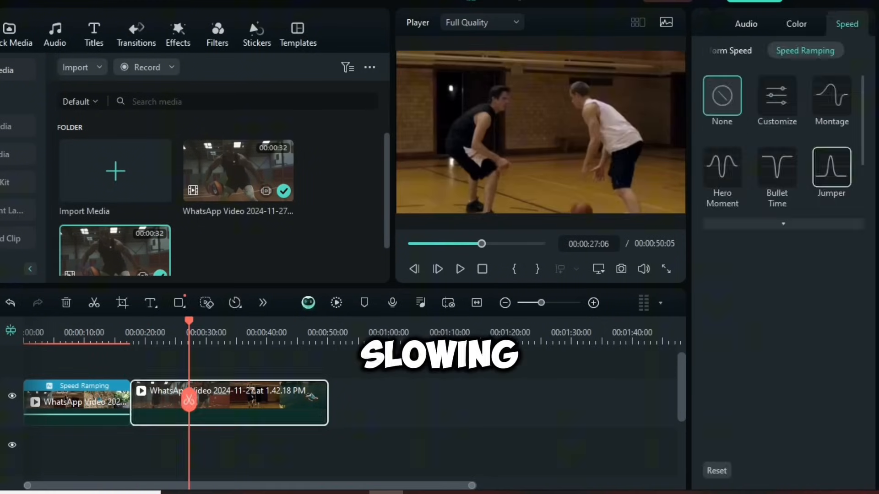
click(777, 95)
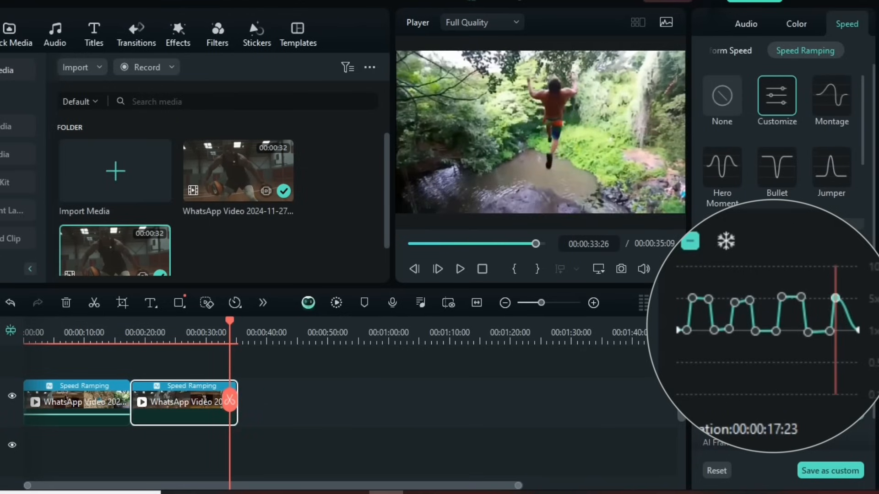
click(716, 470)
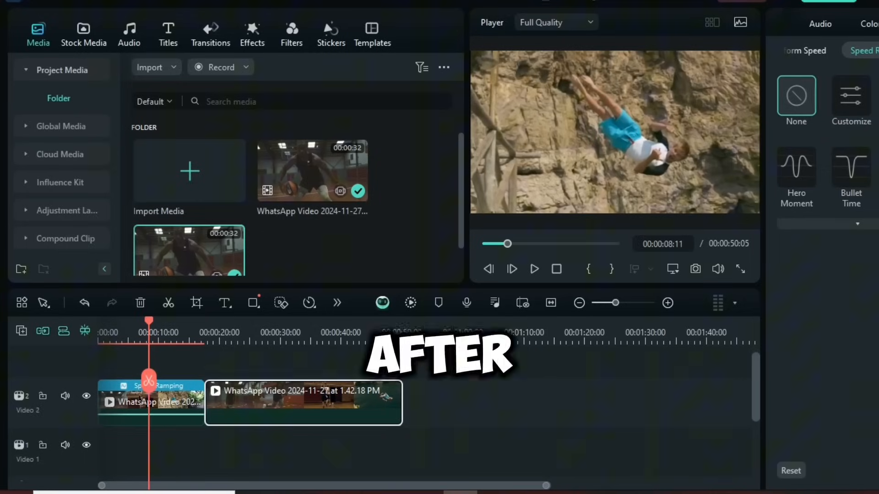
Step: Stack the ramped clips on Video 2 and Video 3, and open Compound Clip > Custom
click(851, 96)
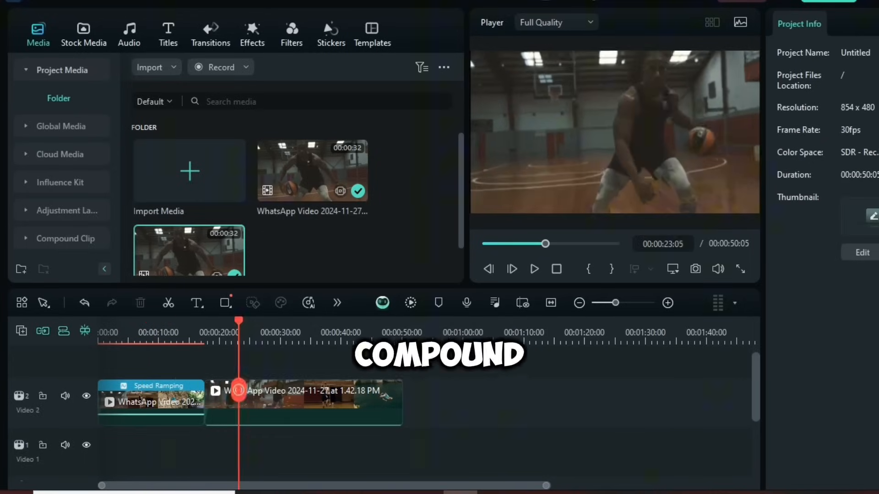
click(303, 391)
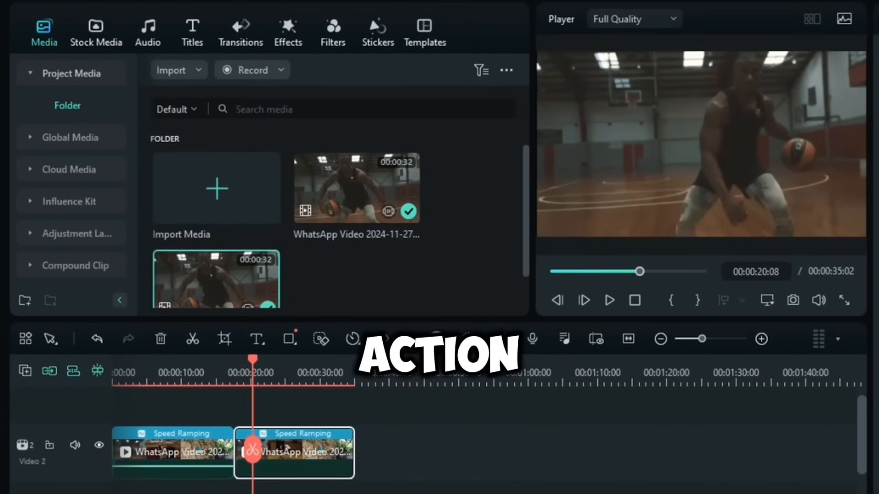
click(72, 265)
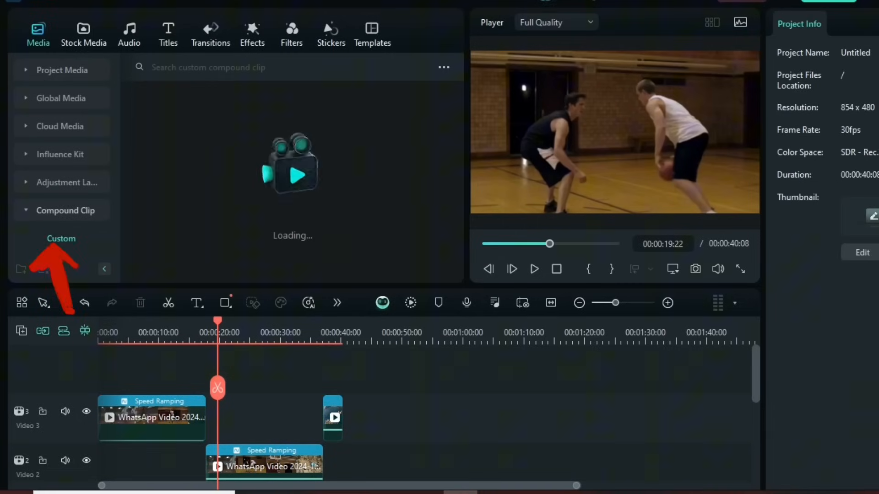
click(151, 417)
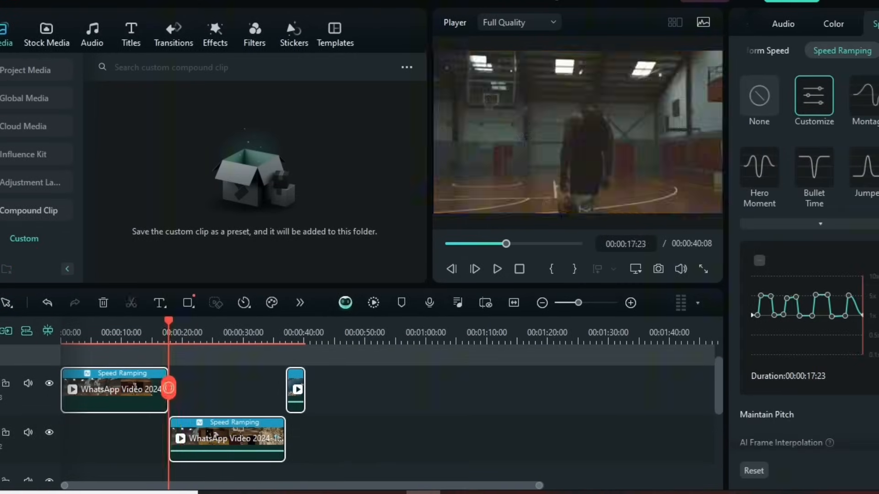
drag(169, 322, 137, 323)
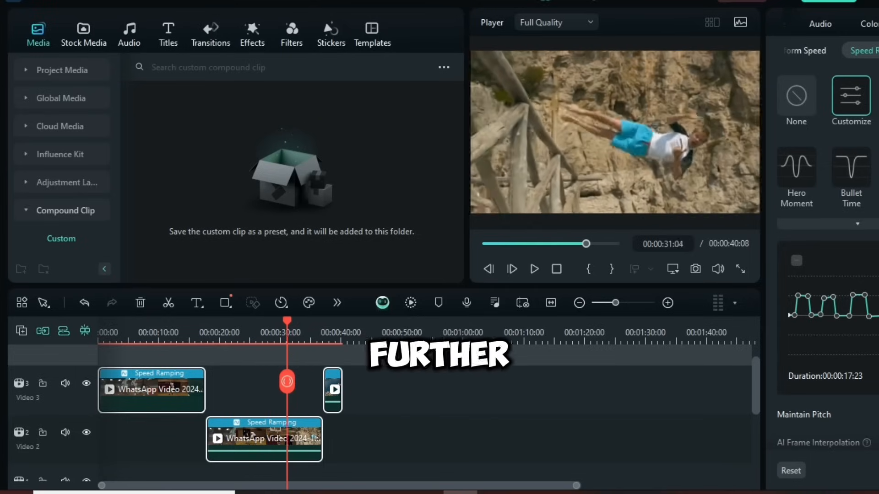
Step: Preview the cliff-jump section and open the Audio library's trending sound effects
click(532, 269)
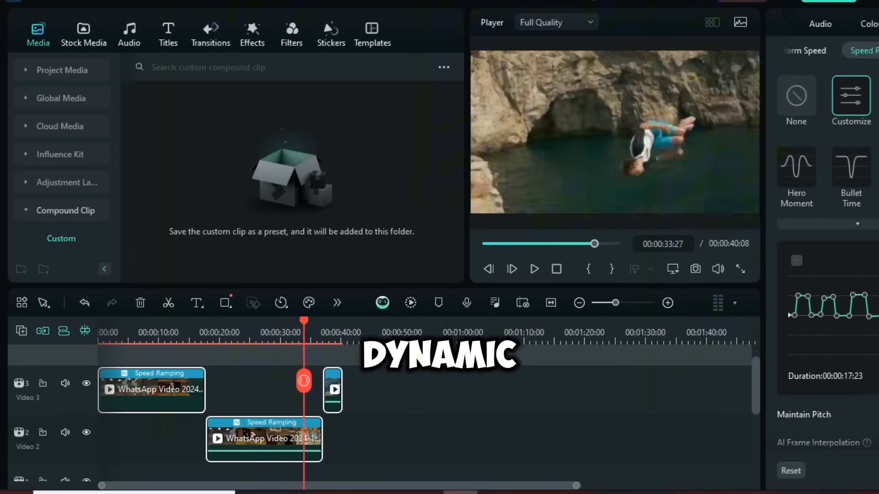
click(129, 33)
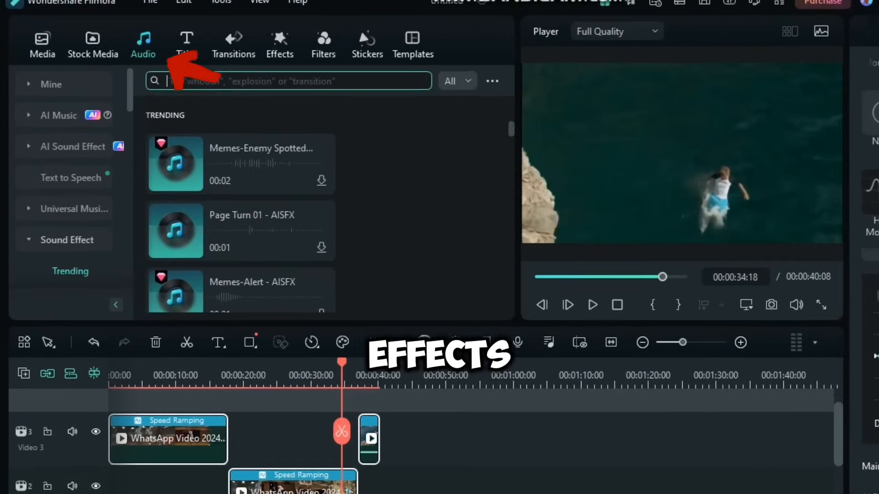
Step: Search the audio library for 'whoosh' and scroll through the results
text(whoosh)
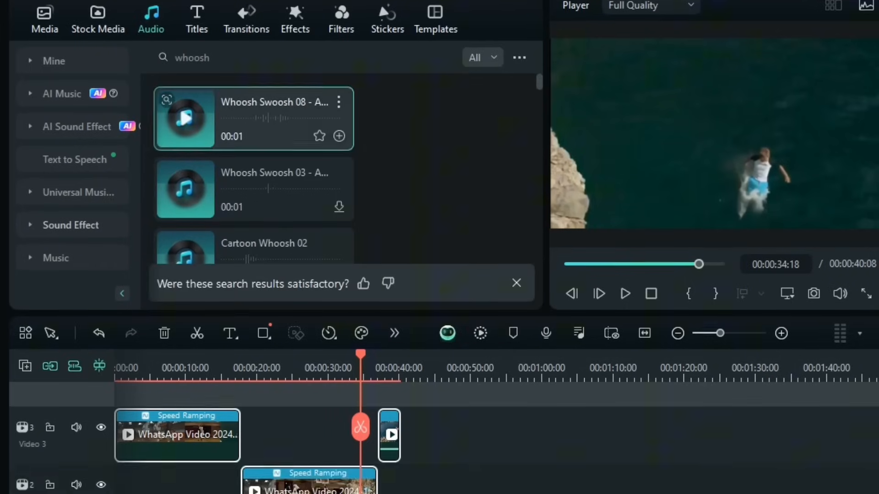
scroll(down, 3)
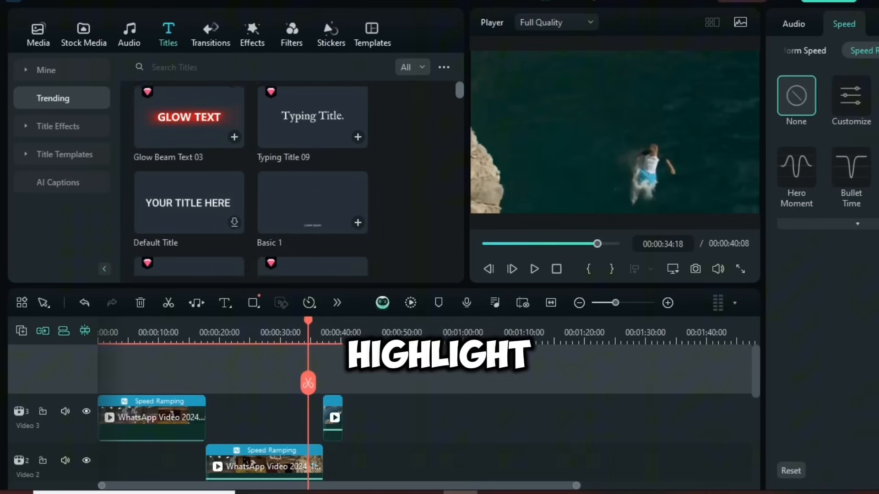
Step: Scroll through the trending title templates to reveal title packs and credits
scroll(down, 3)
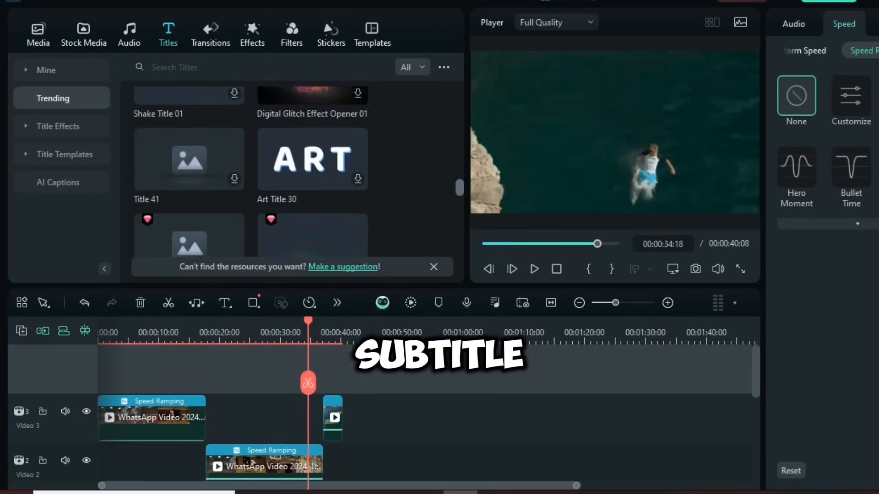
scroll(down, 3)
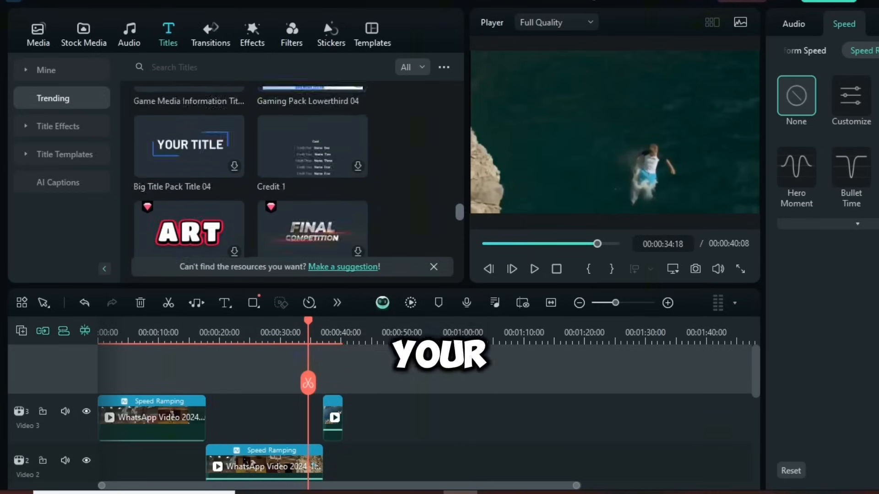